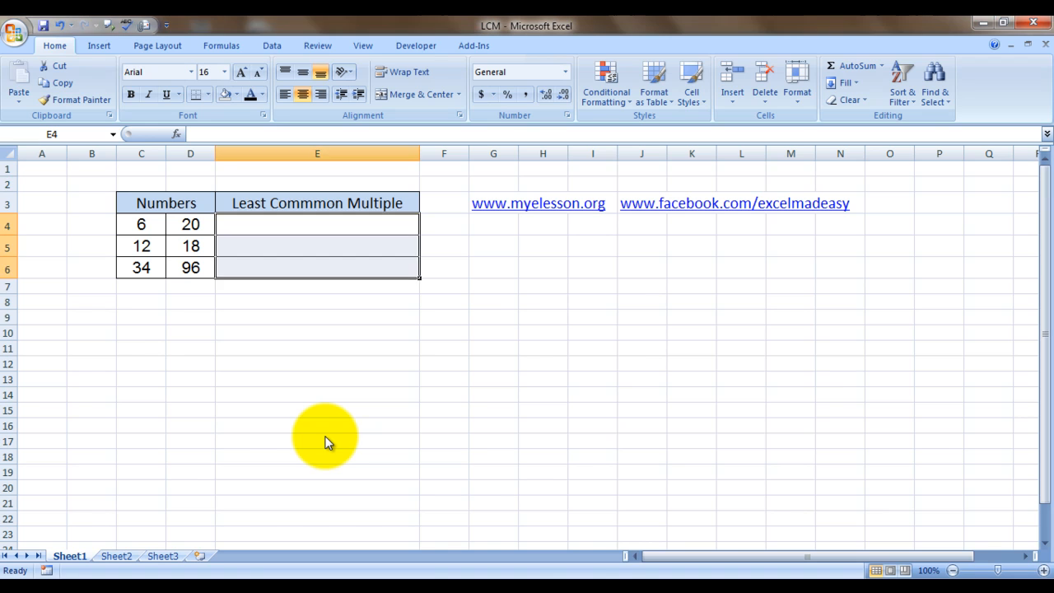
- Enter =LCM(C4,D4) in E4 and fill down, giving 60, 36 and 1632
left_click(317, 224)
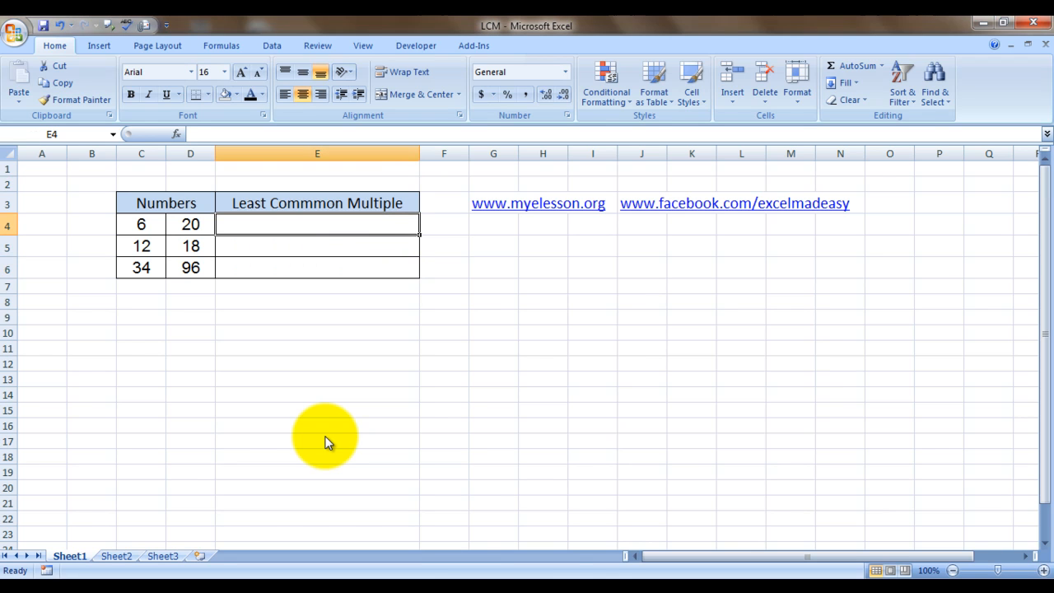
type("=")
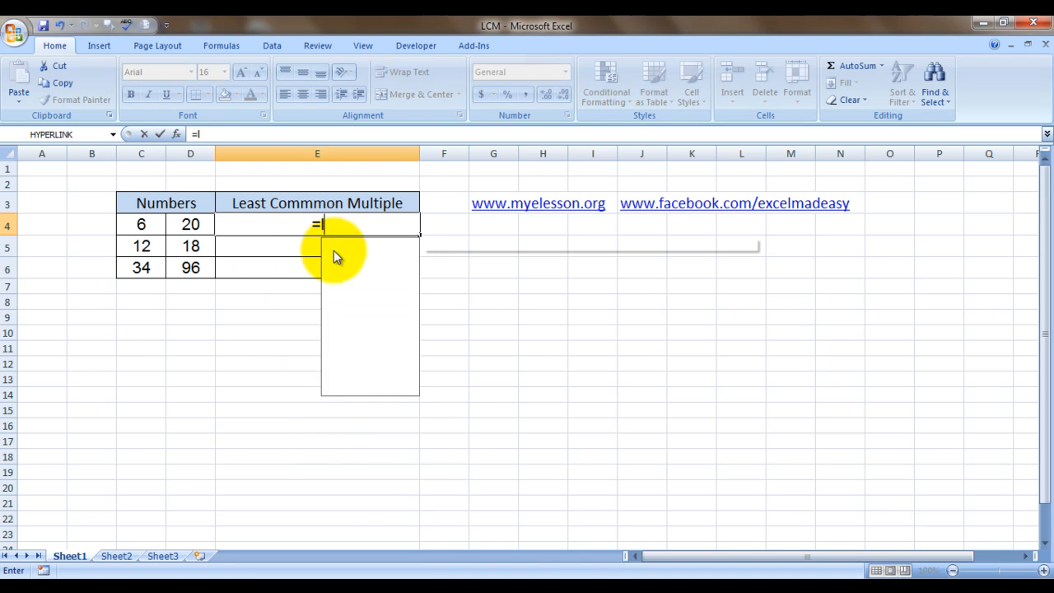
type("lcm")
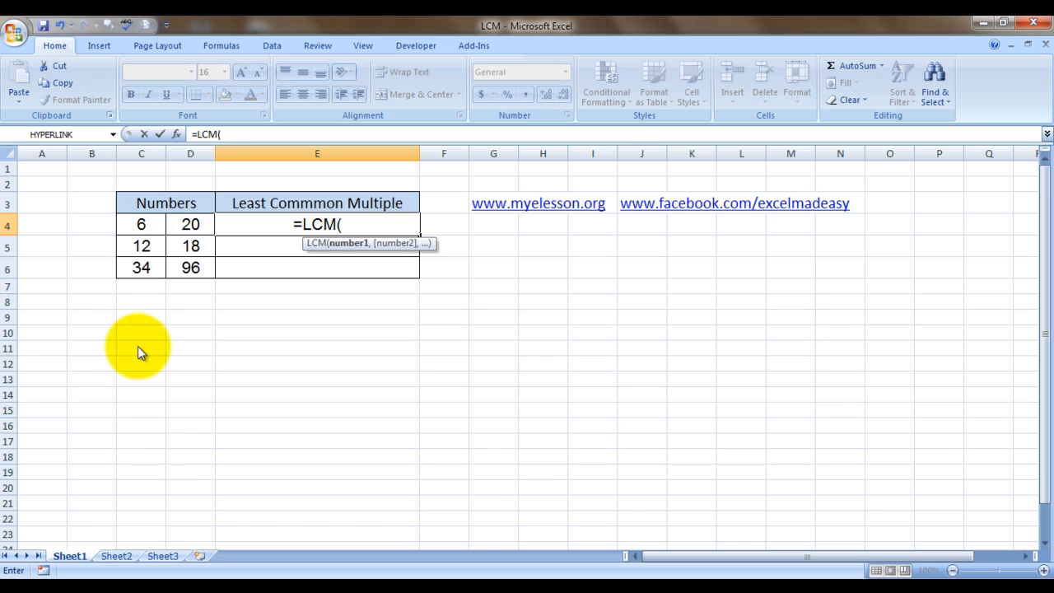
left_click(142, 224)
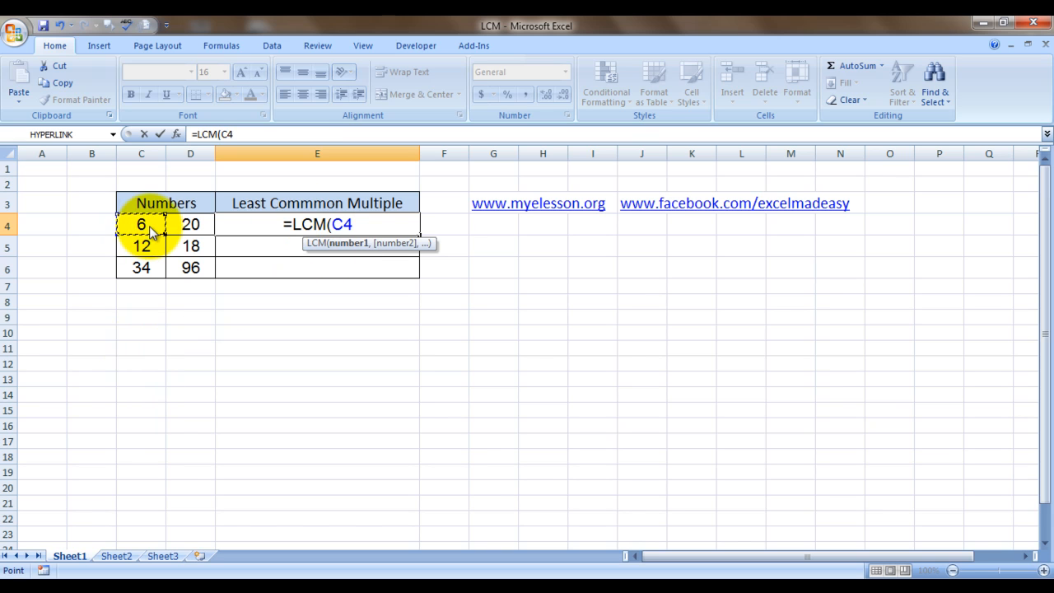
left_click(191, 224)
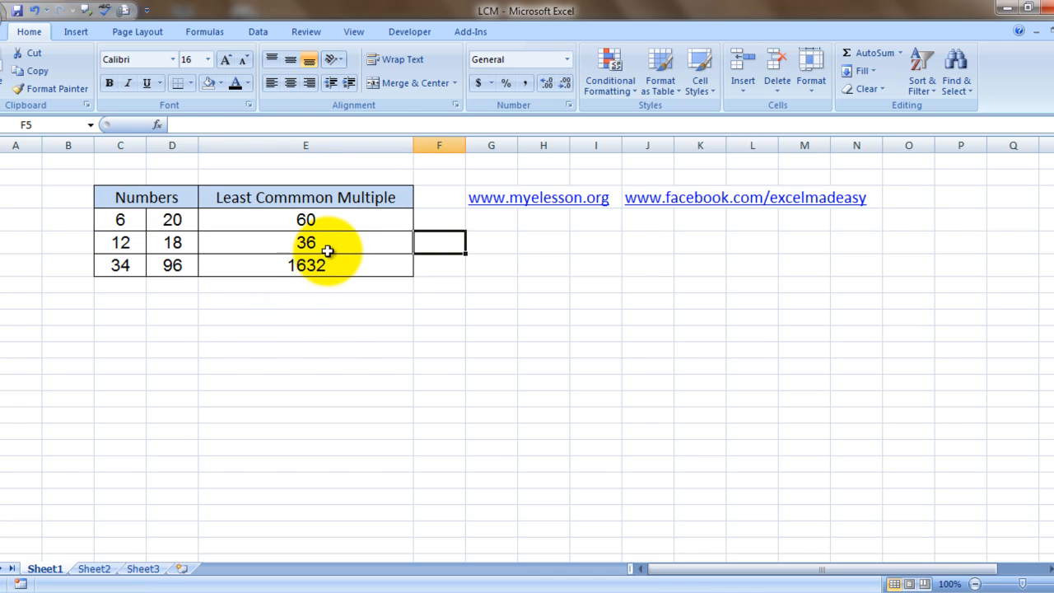
- Clear E6 and start a new formula there from Insert Function on the Formulas ribbon
left_click(306, 263)
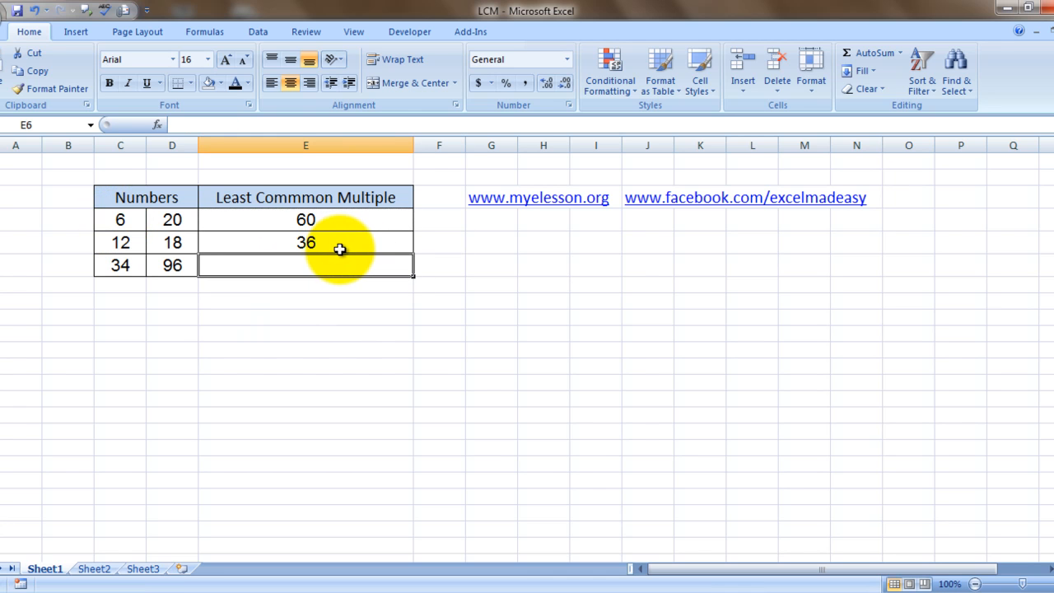
left_click(204, 31)
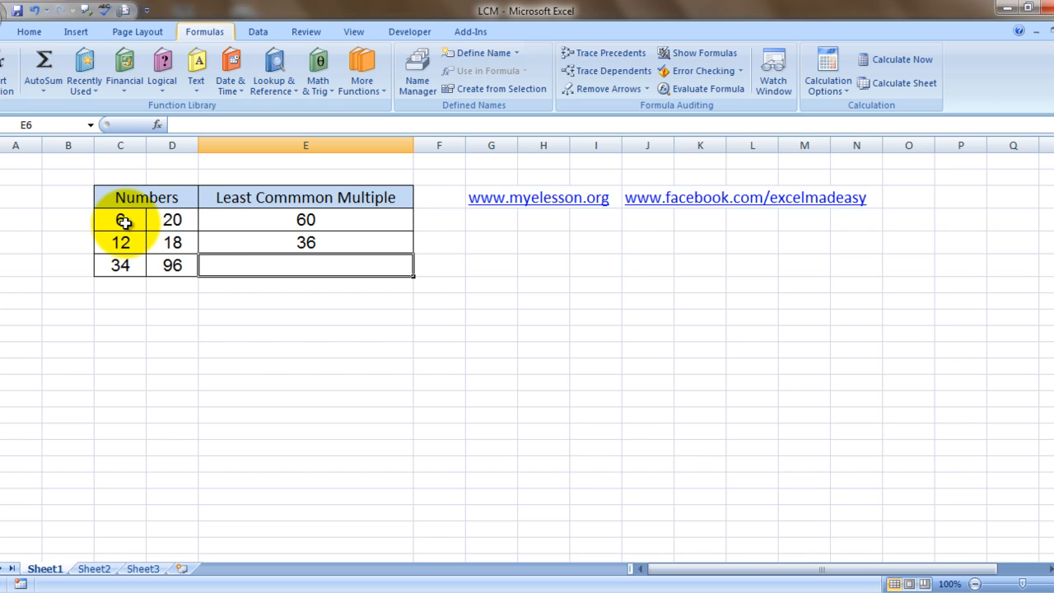
left_click(156, 125)
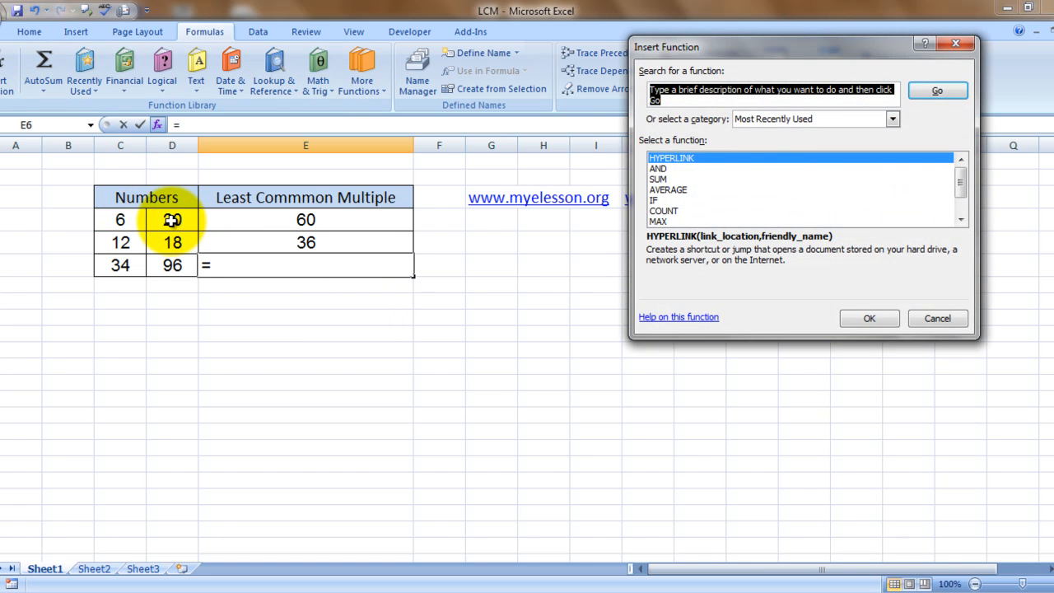
- Search for 'lcm' and choose the LCM function from the results
type("lcm")
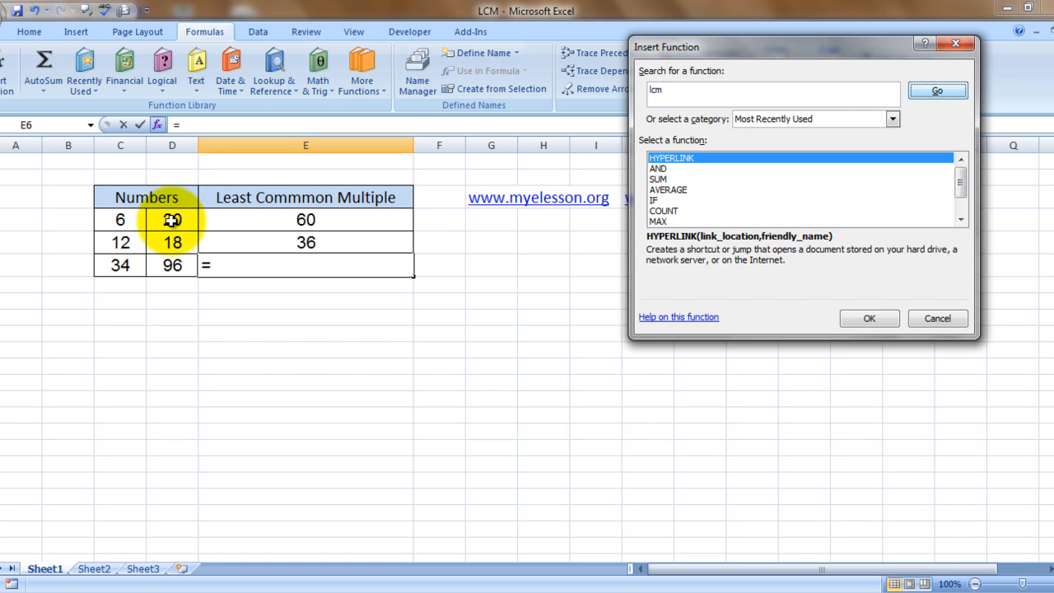
left_click(937, 91)
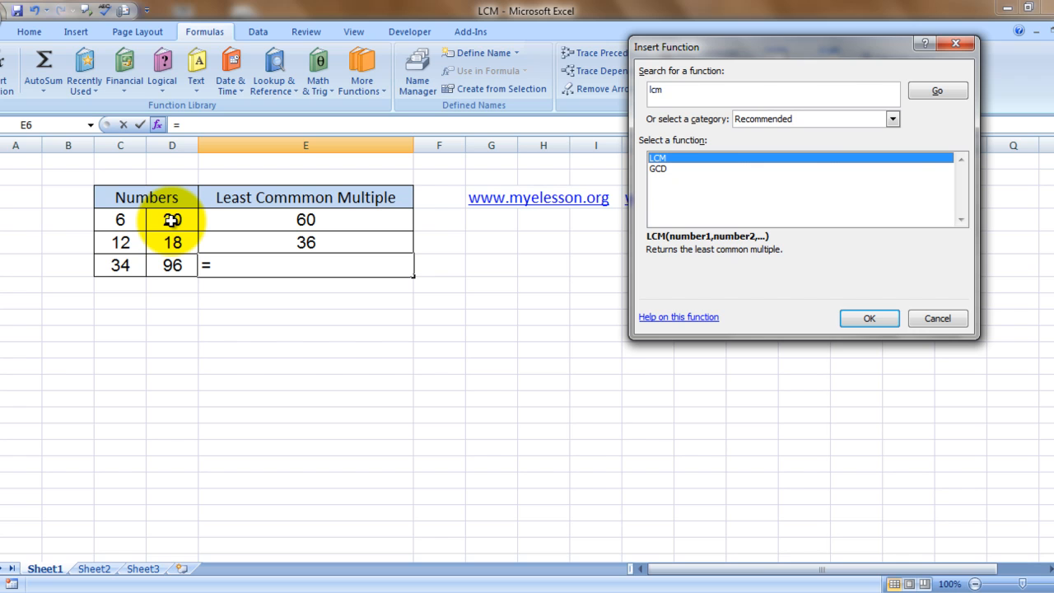
left_click(869, 320)
type("C4")
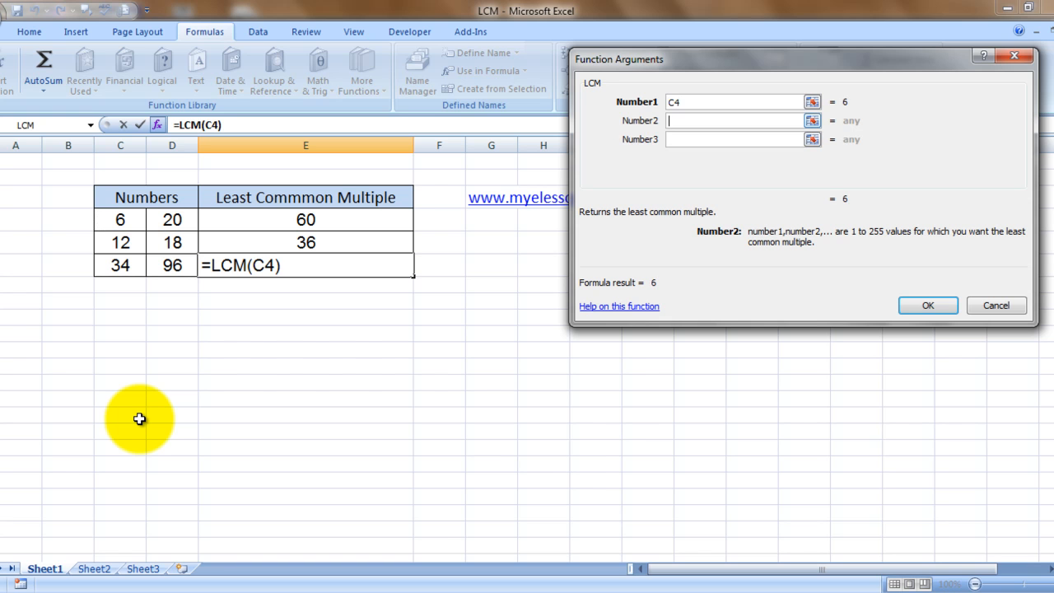
- Set Number1 to C4 and Number2 to D4 and confirm, so E6 shows 60
left_click(171, 219)
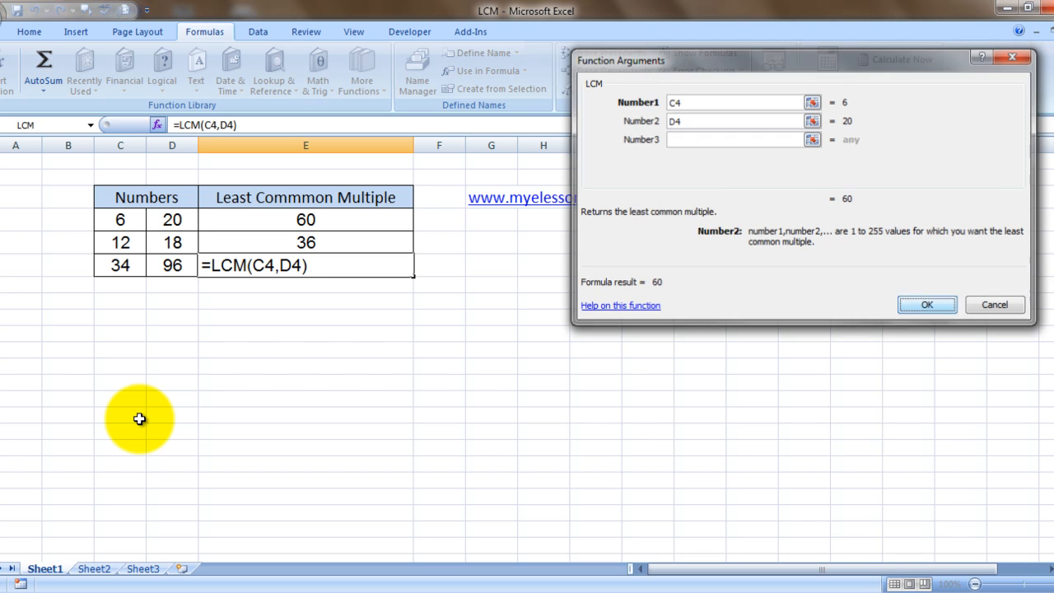
left_click(925, 305)
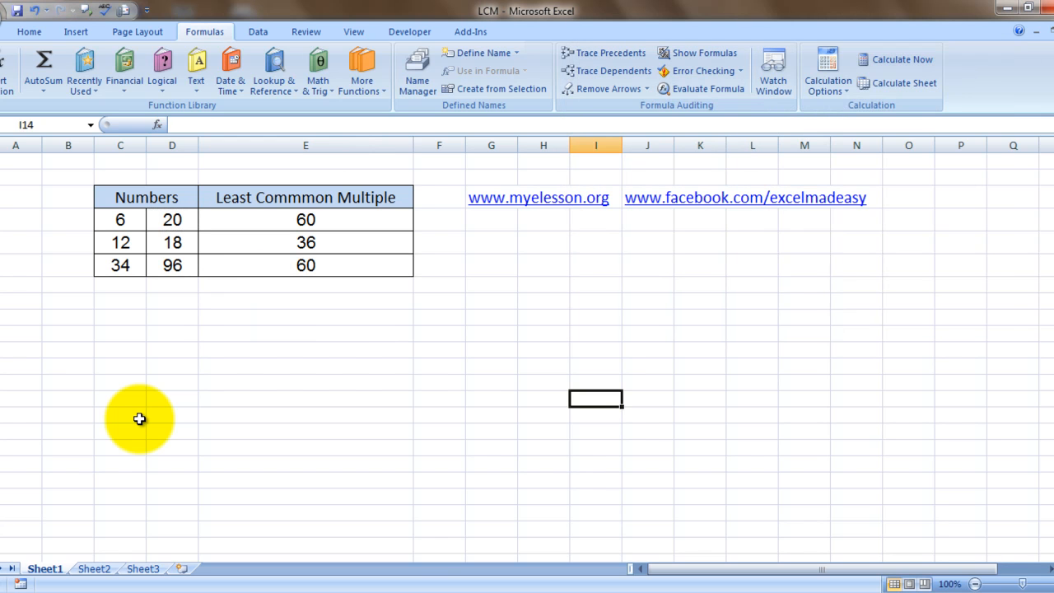
- Redo E6 as =LCM(C6,D6) so it shows 1632 for 34 and 96
left_click(306, 264)
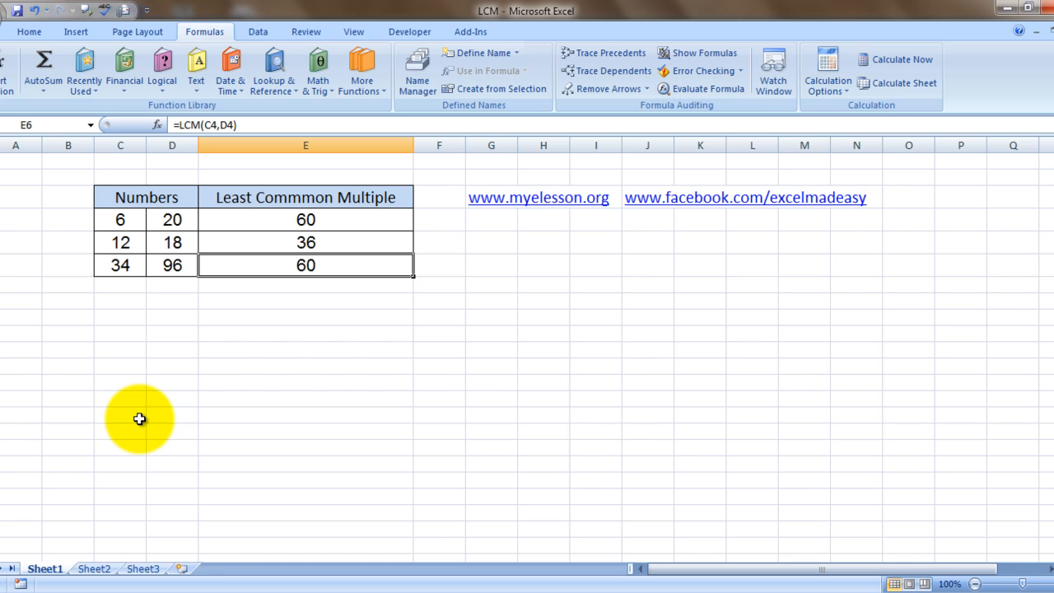
type("=lcm")
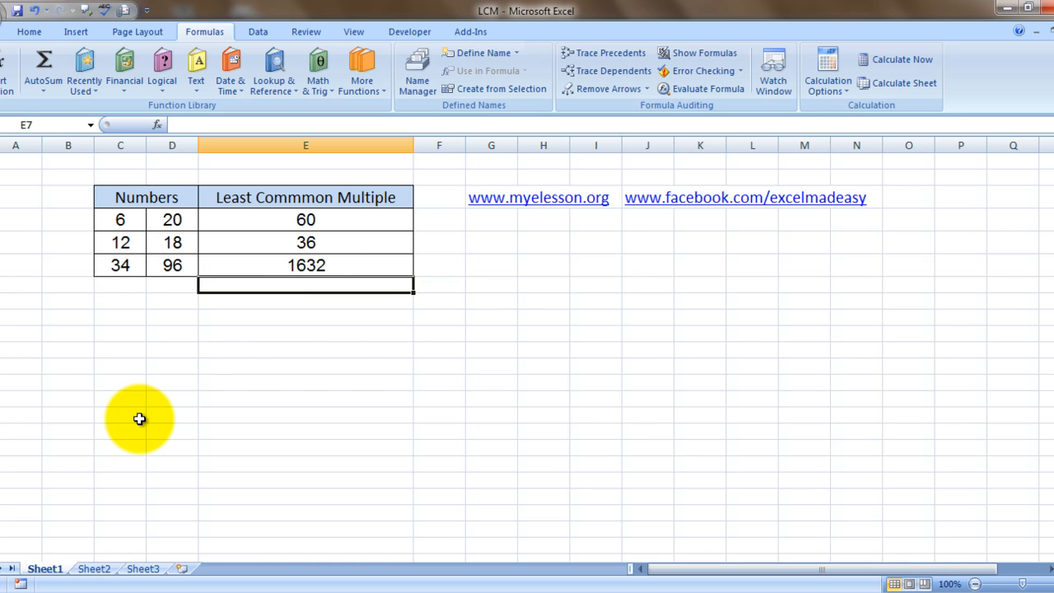
key("down")
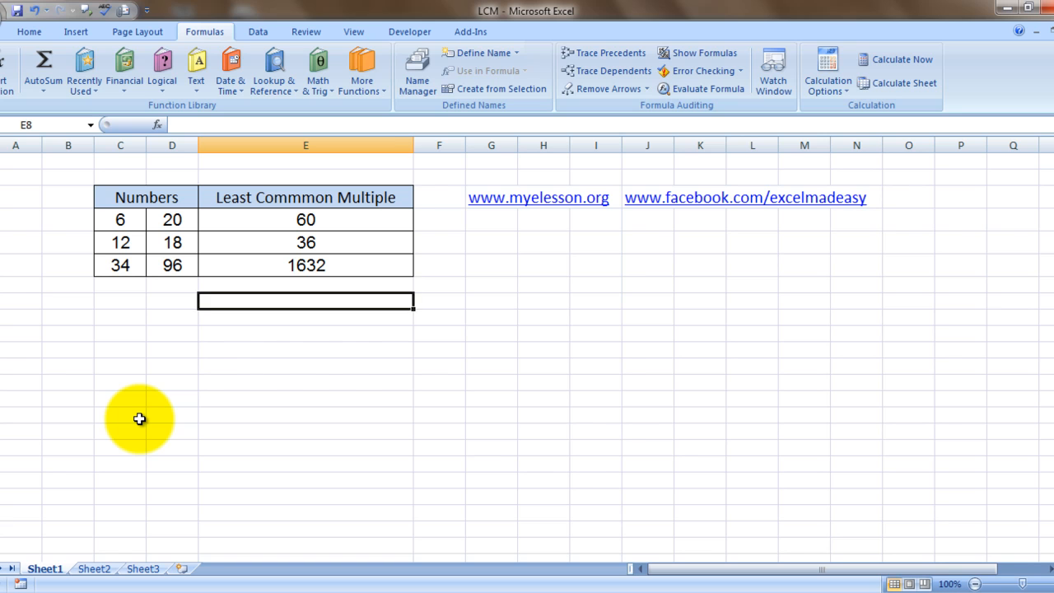
left_click(438, 316)
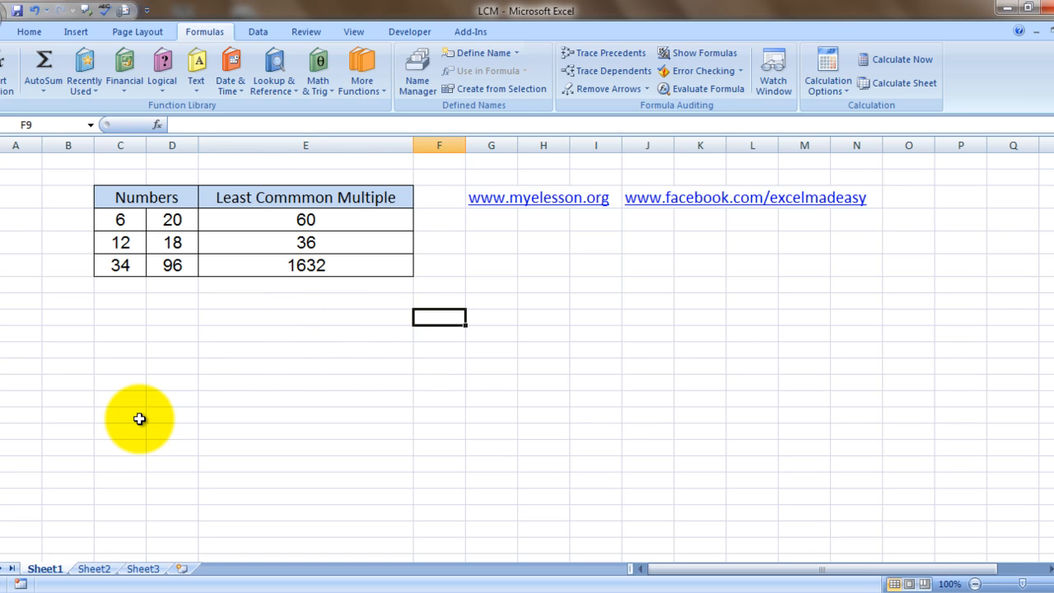